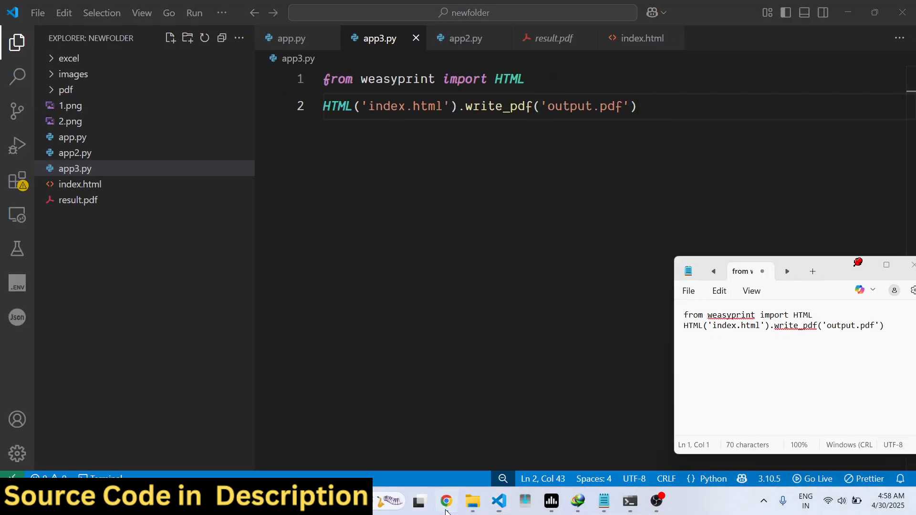
Step: Look up the weasyprint package page on PyPI in Chrome, then return to VS Code
left_click(446, 501)
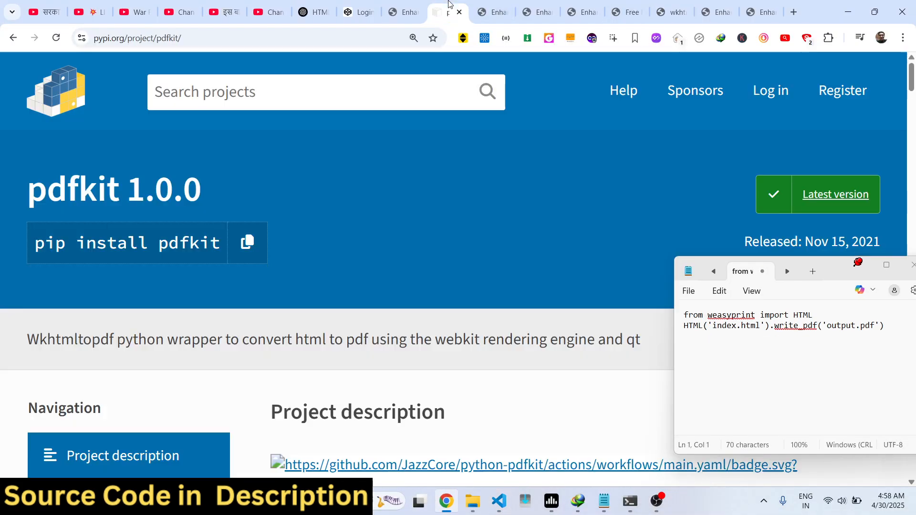
type("weasyprint")
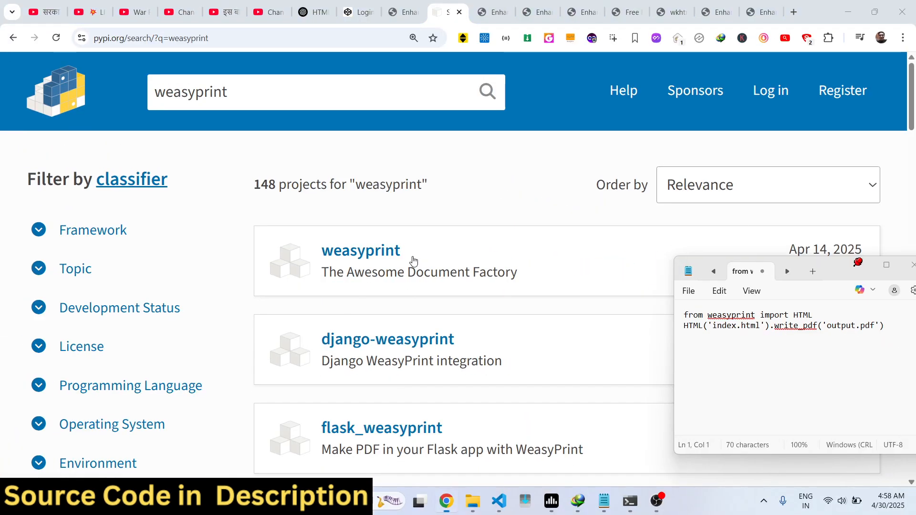
left_click(361, 250)
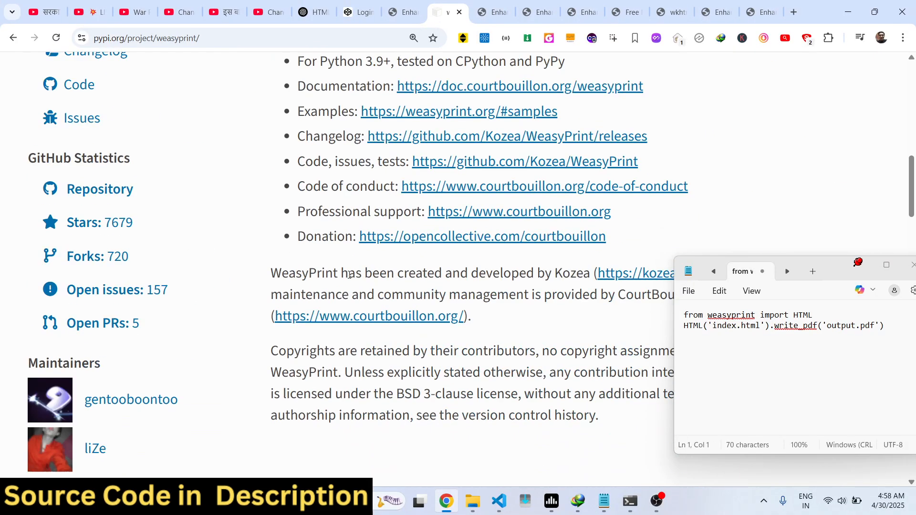
left_click(498, 500)
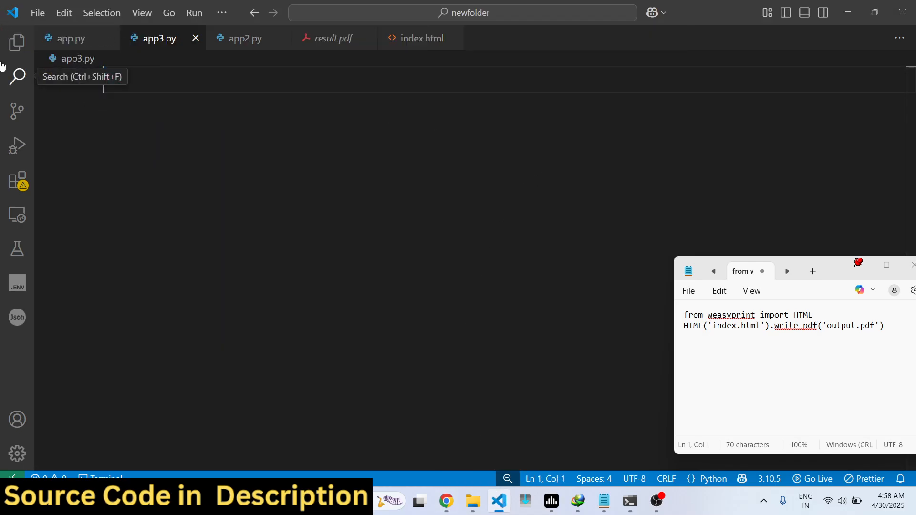
Step: Write app3.py: import HTML from weasyprint and convert index.html to result.pdf via write_pdf
type("from weasyprint import")
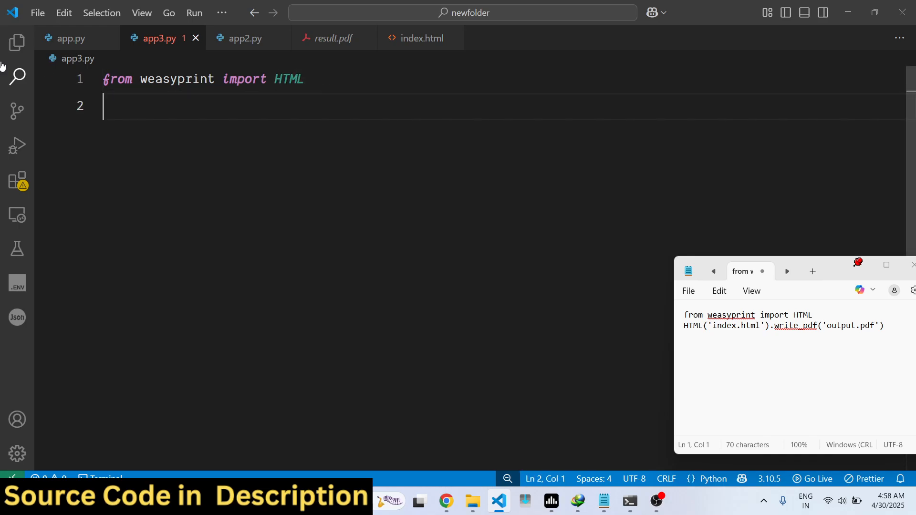
type("HTML()")
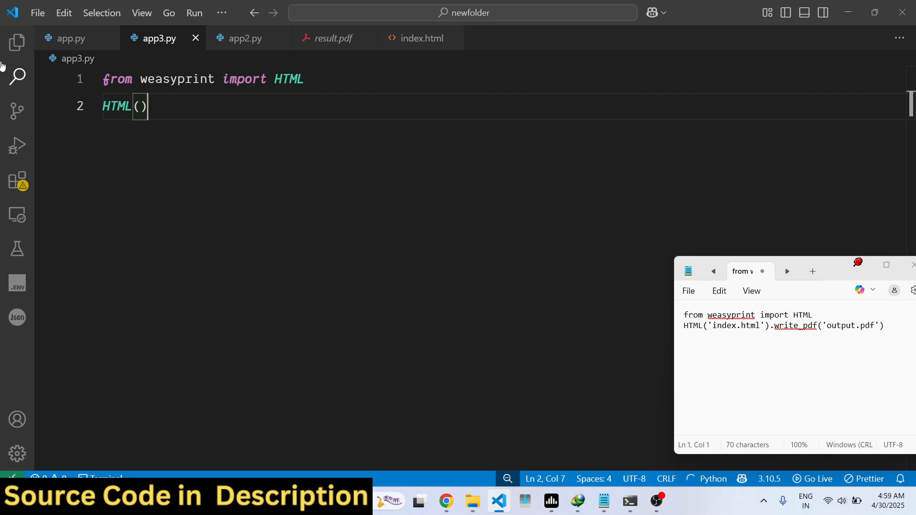
type("\"\"")
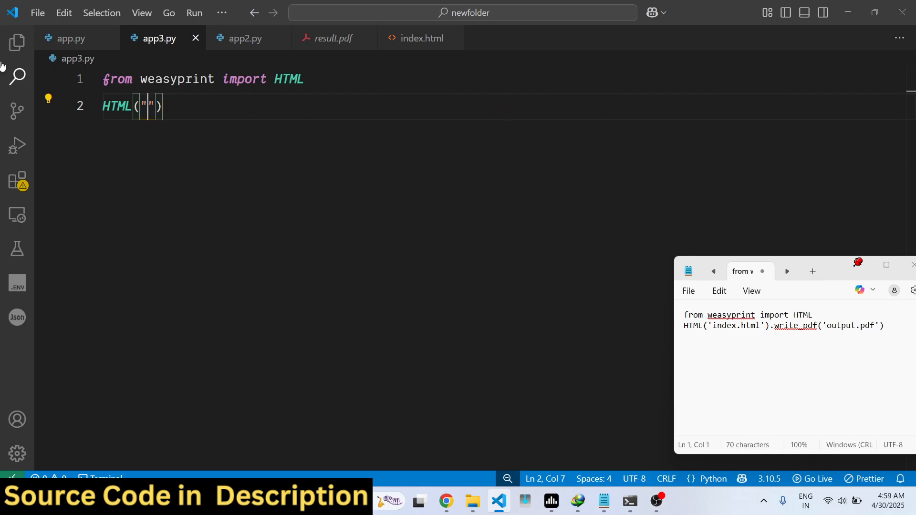
type("index.")
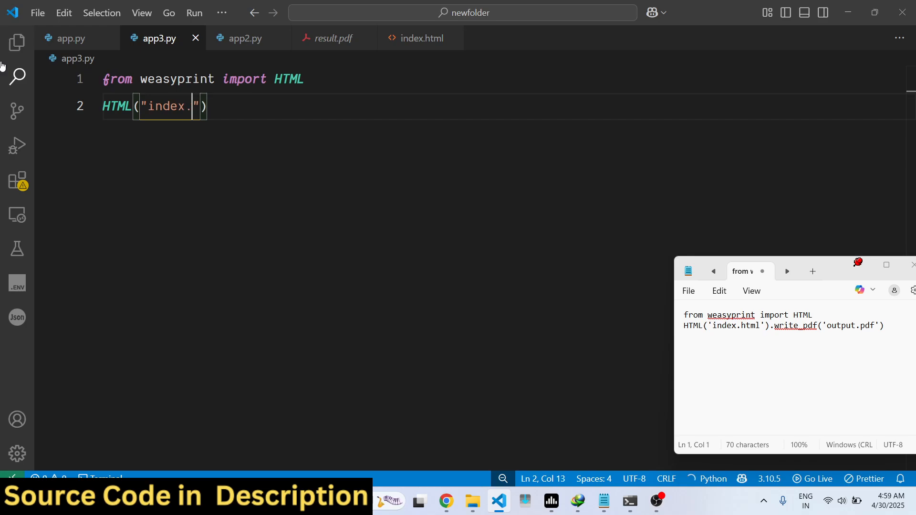
type("html")
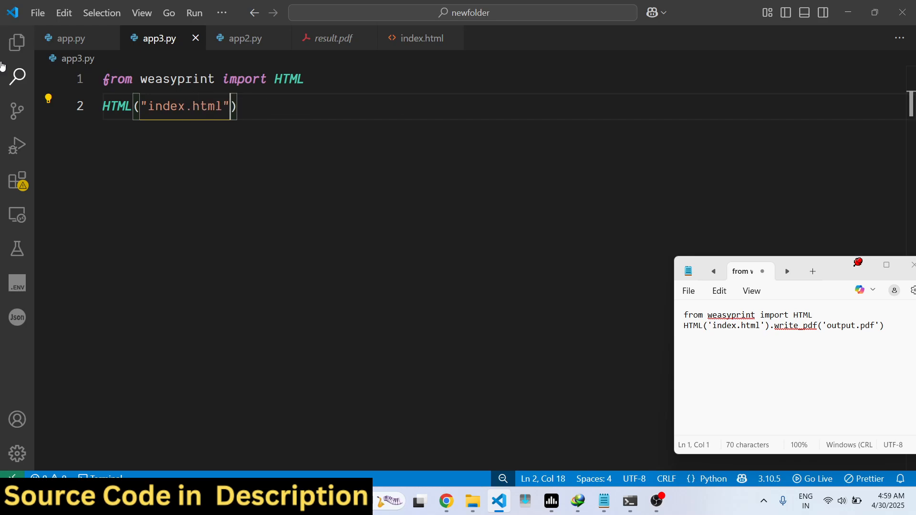
type(".write_pdf(\"output.pdf\")")
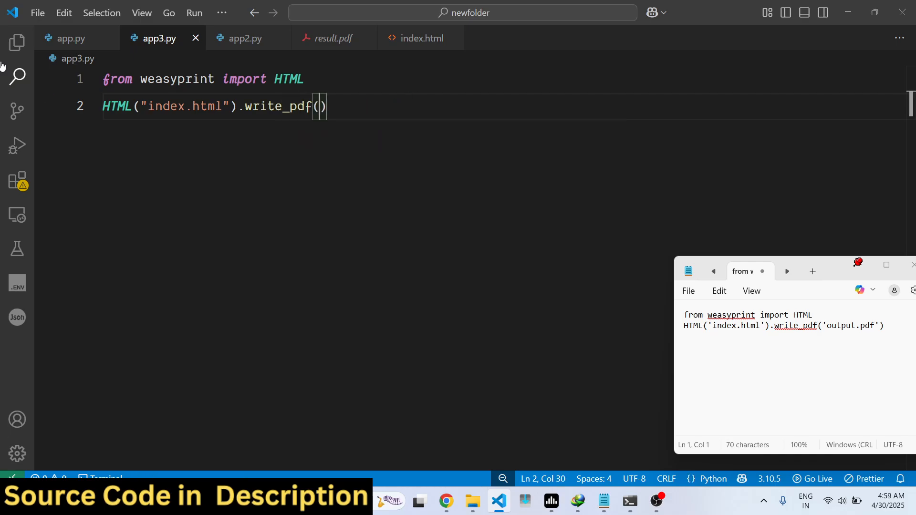
type("\"output.pdf\"")
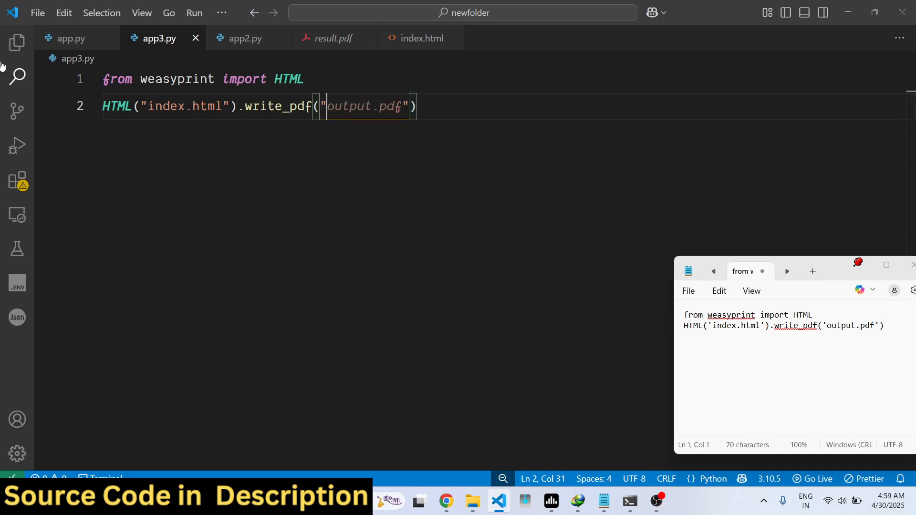
type("result.d")
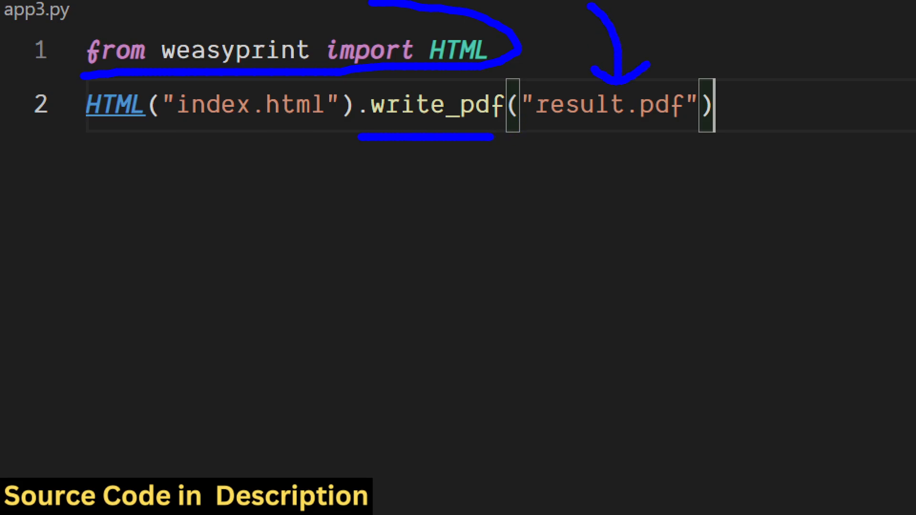
Step: Delete the old result.pdf and regenerate it from index.html, showing plain black text
left_click(78, 199)
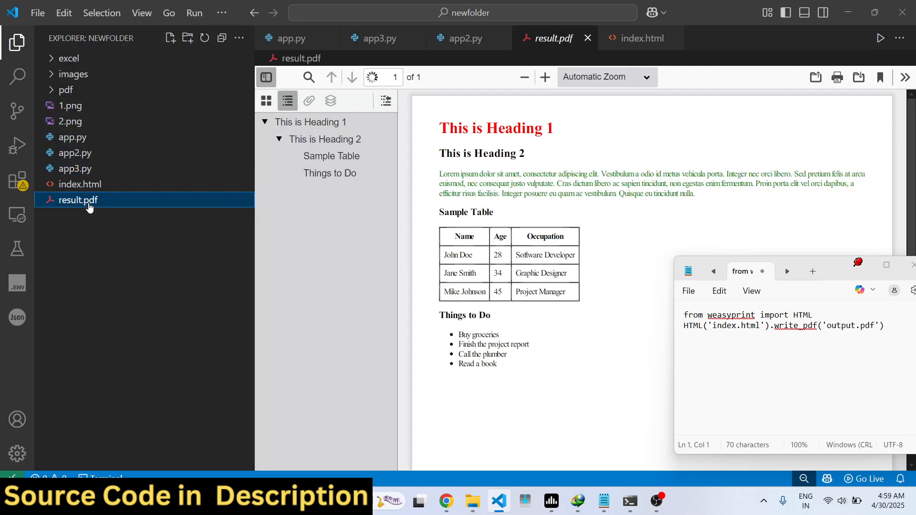
key("Delete")
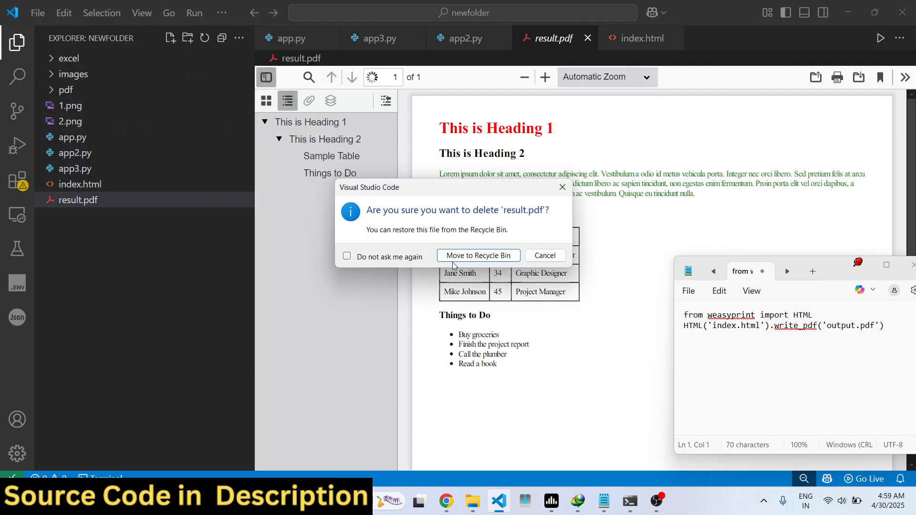
right_click(78, 184)
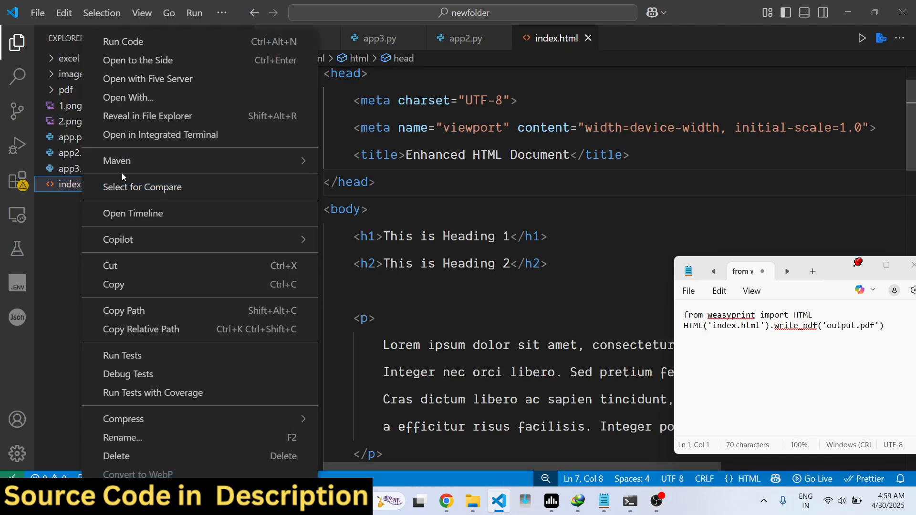
left_click(147, 115)
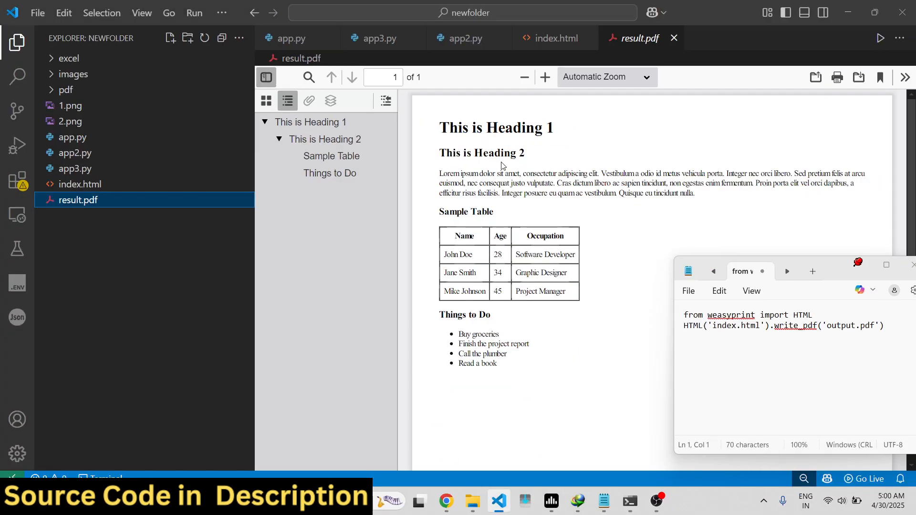
mouse_move(108, 170)
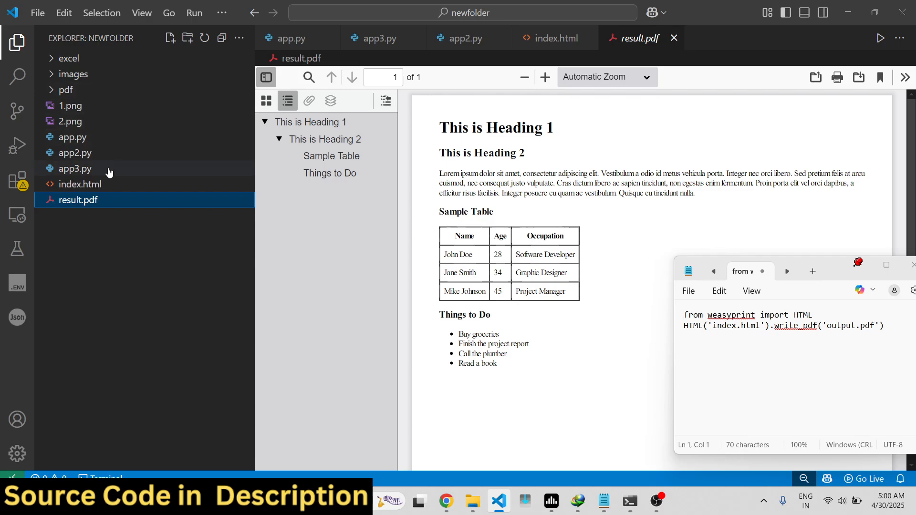
Step: Add a style block to index.html with p{color:green;} and begin an h1 rule
left_click(80, 184)
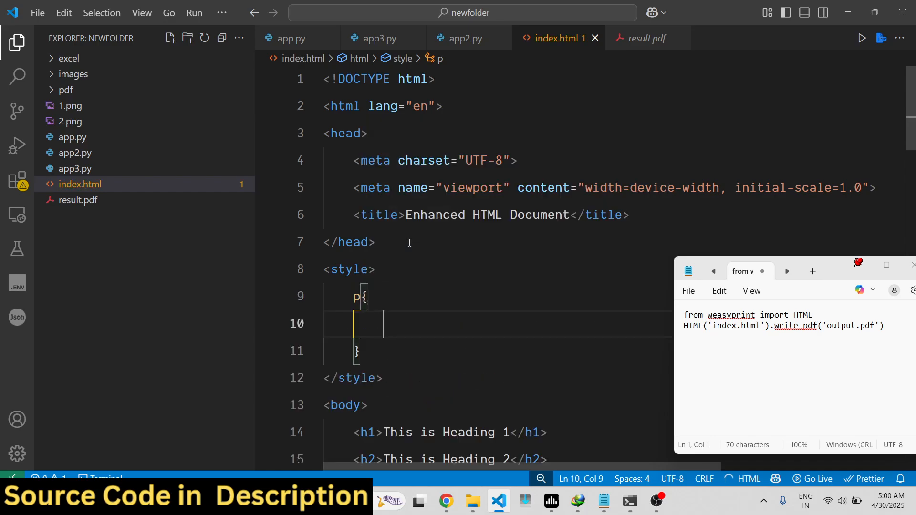
type("color:gee")
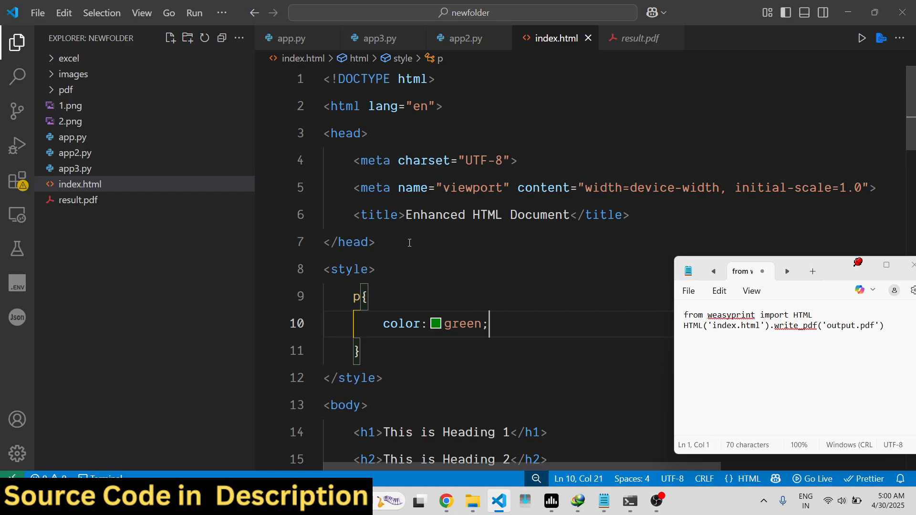
type("h1{")
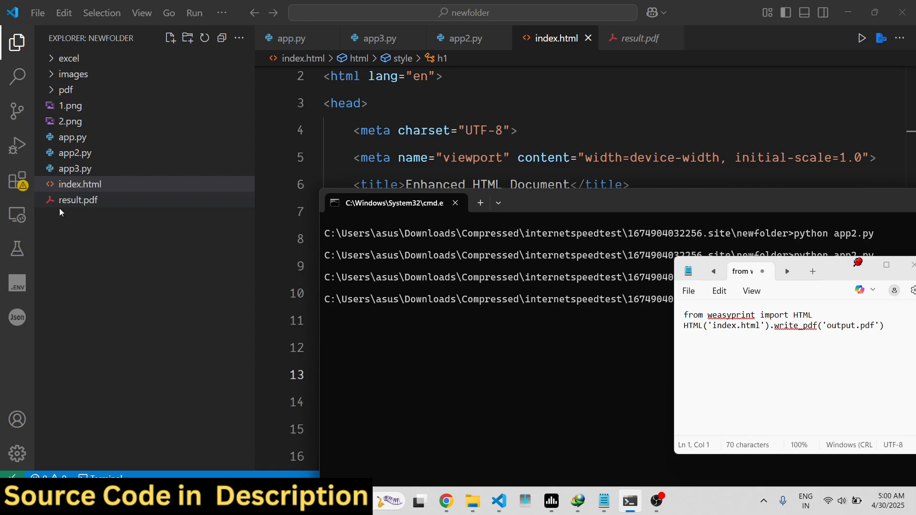
Step: View the regenerated result.pdf with a red Heading 1 and green paragraphs
left_click(79, 199)
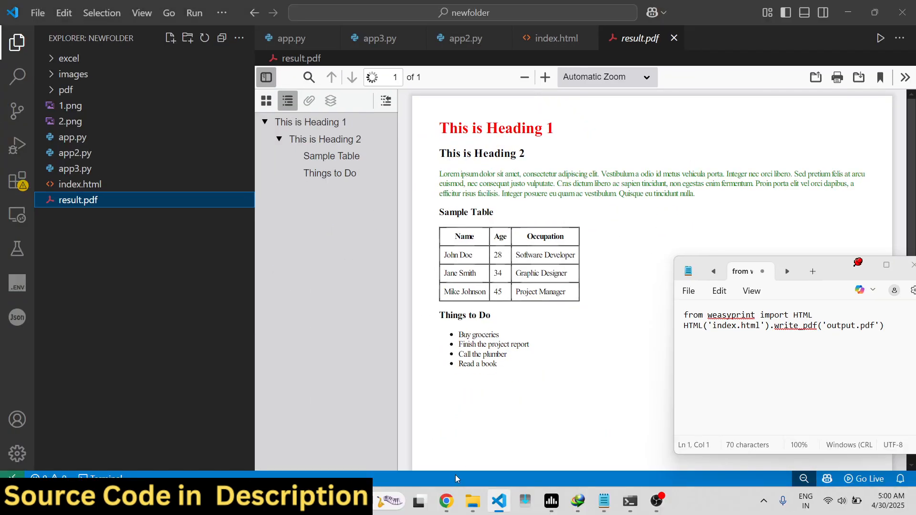
Step: Return to the weasyprint 65.1 PyPI page in Chrome, scrolled to its install command
left_click(446, 501)
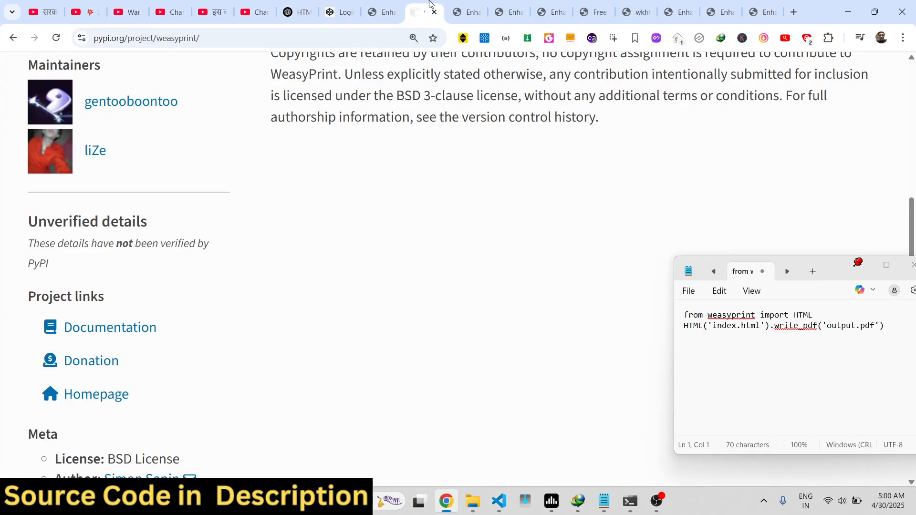
scroll("up", 3)
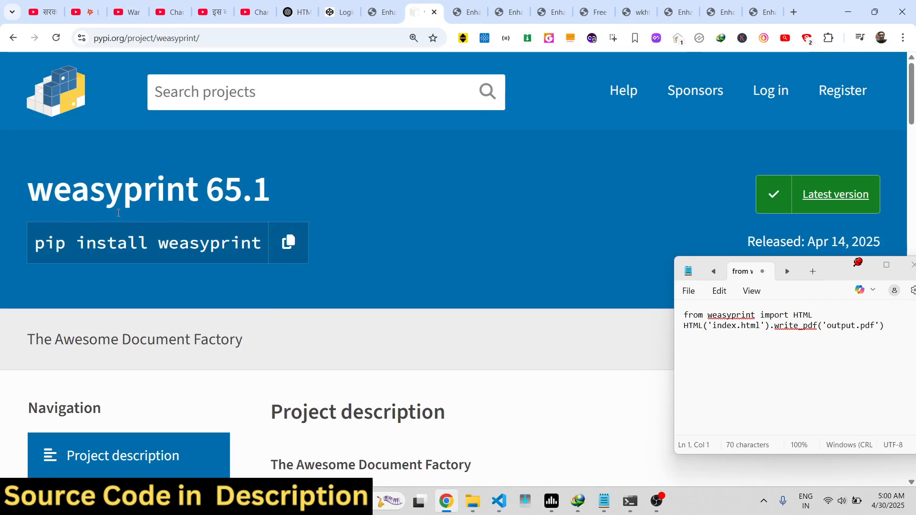